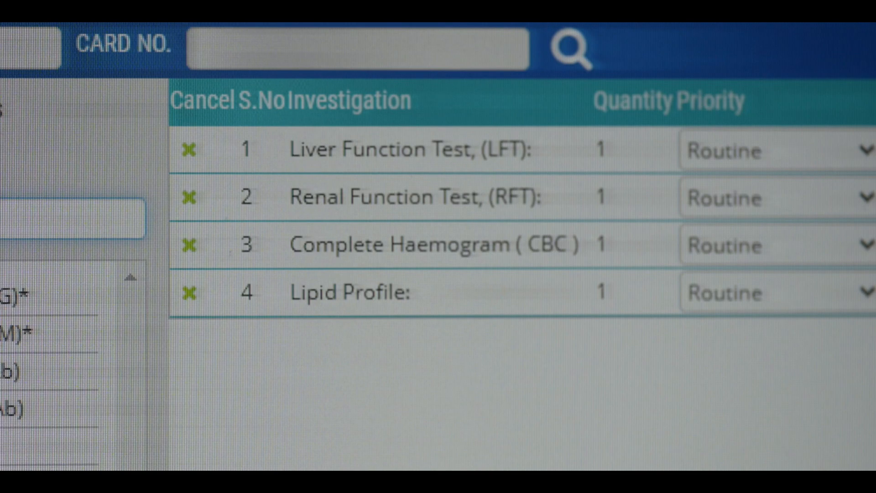
scroll(down, 3)
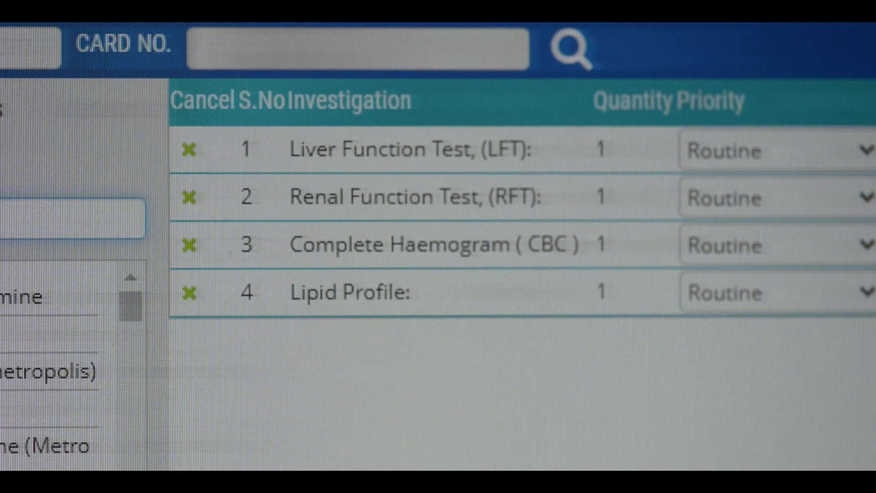